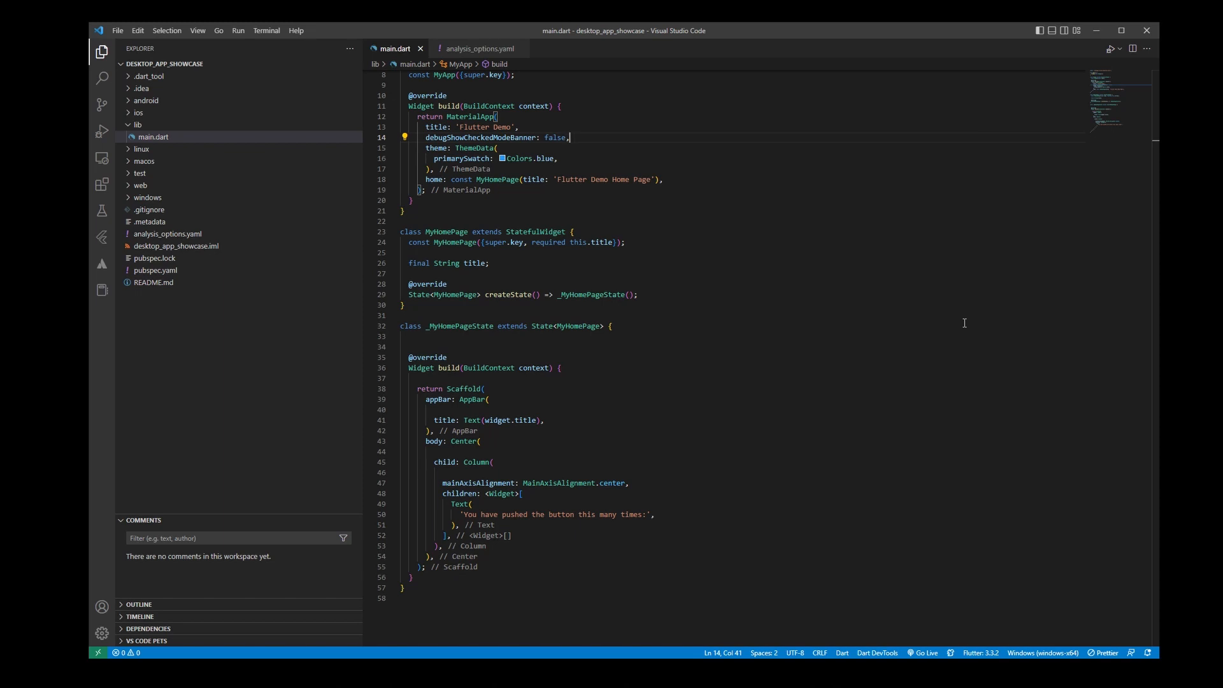
Step: Run 'flutter pub add win32' and 'flutter pub get' in the integrated terminal
left_click(266, 31)
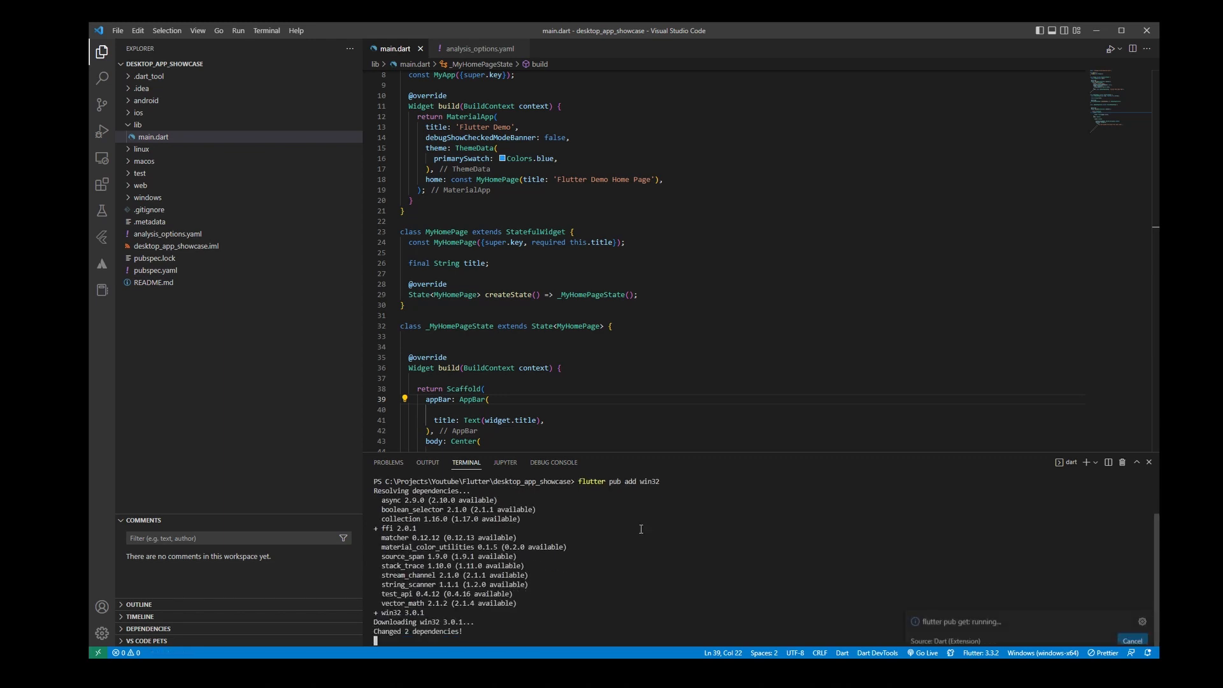
type("flutter pub get")
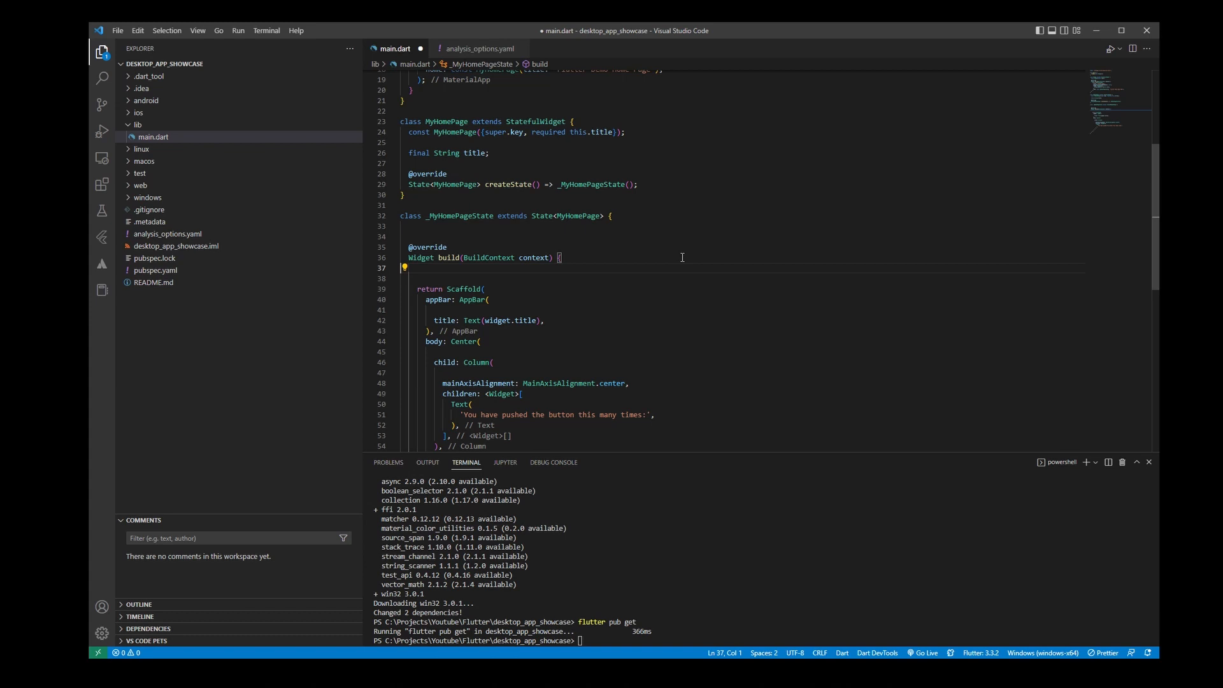
Step: Replace the counter message with 'Screen resolution is:' and declare String res = "" in _MyHomePageState
scroll("down", 3)
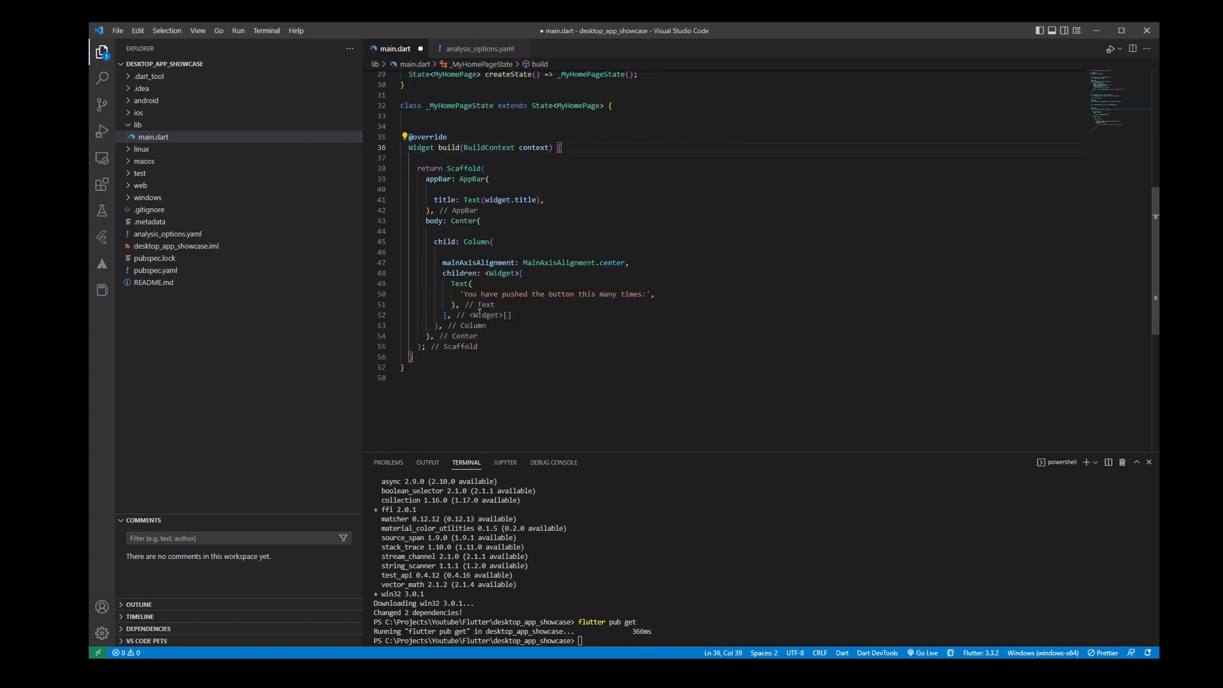
left_click_drag(463, 295, 641, 294)
type("'Screen resolution is")
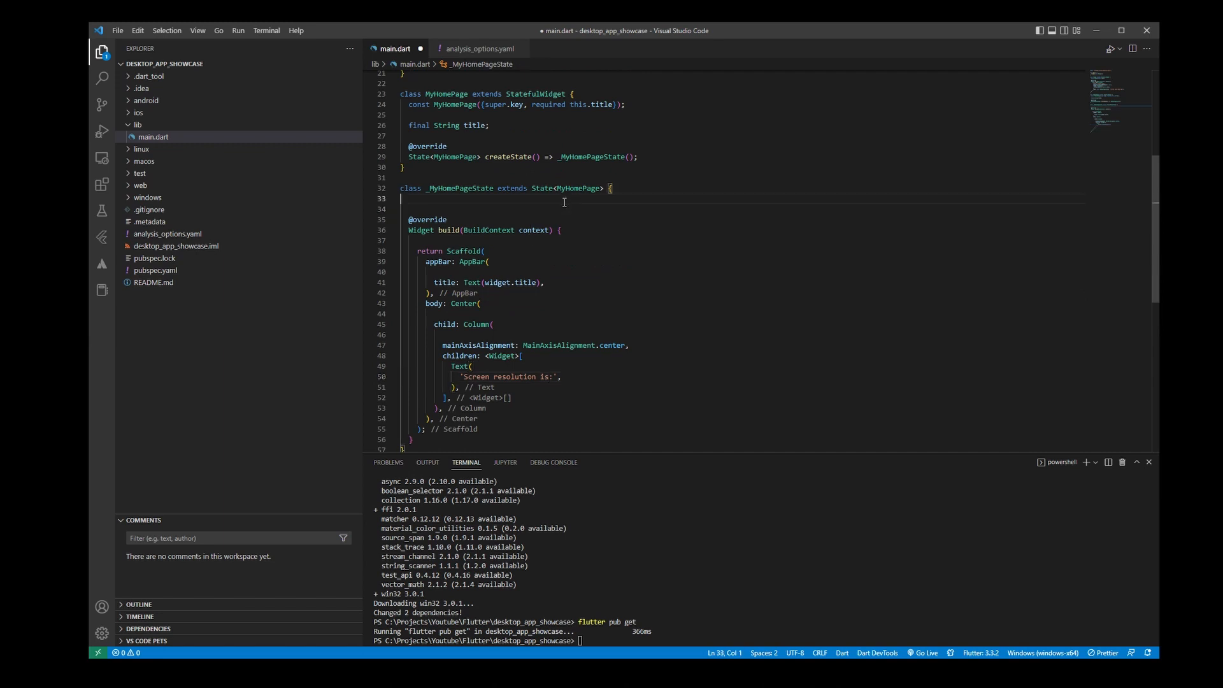
key("Enter")
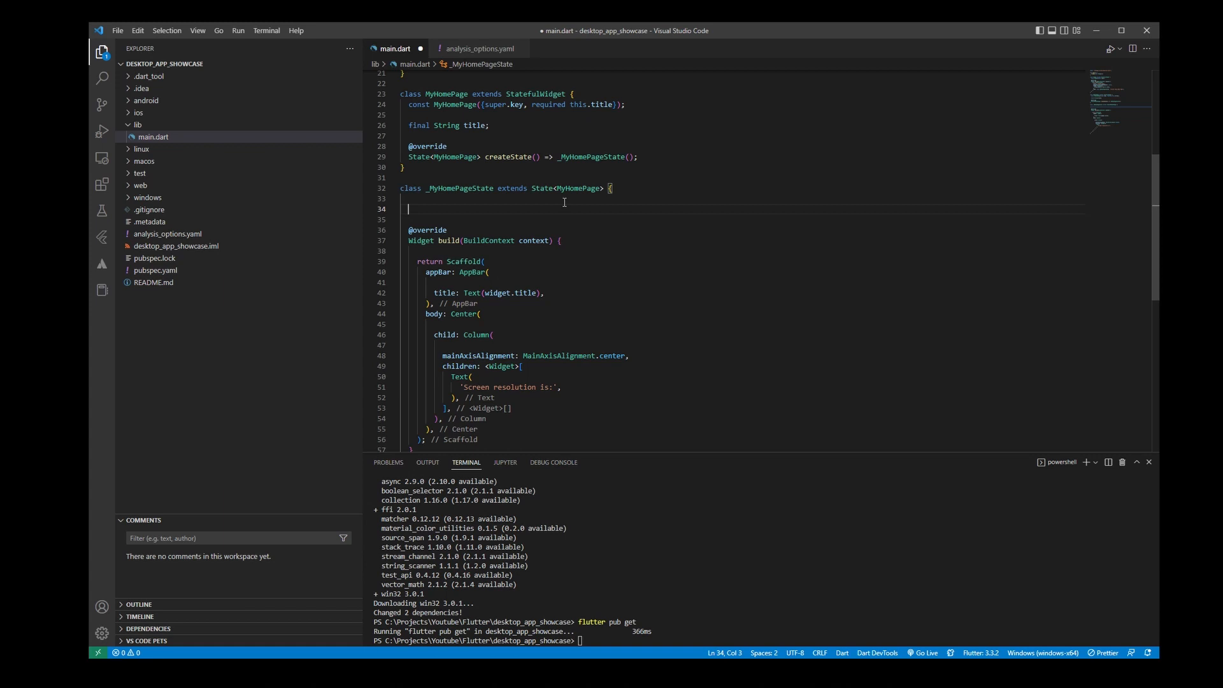
type("String res")
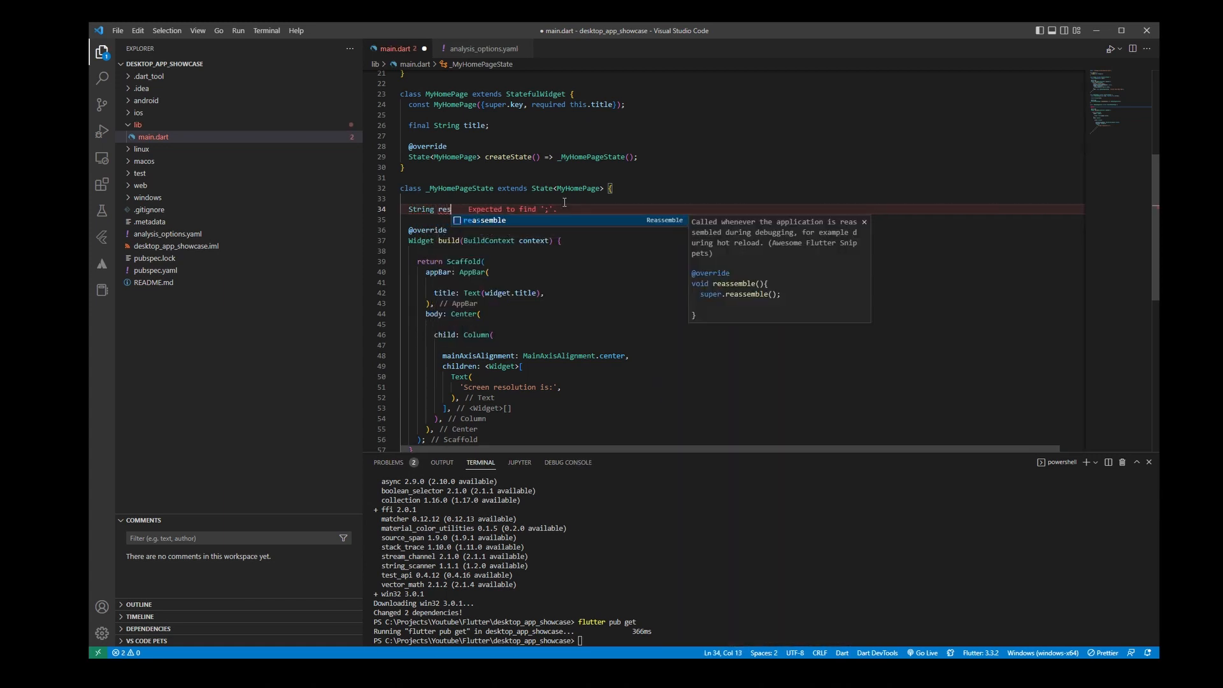
type("= \"\";")
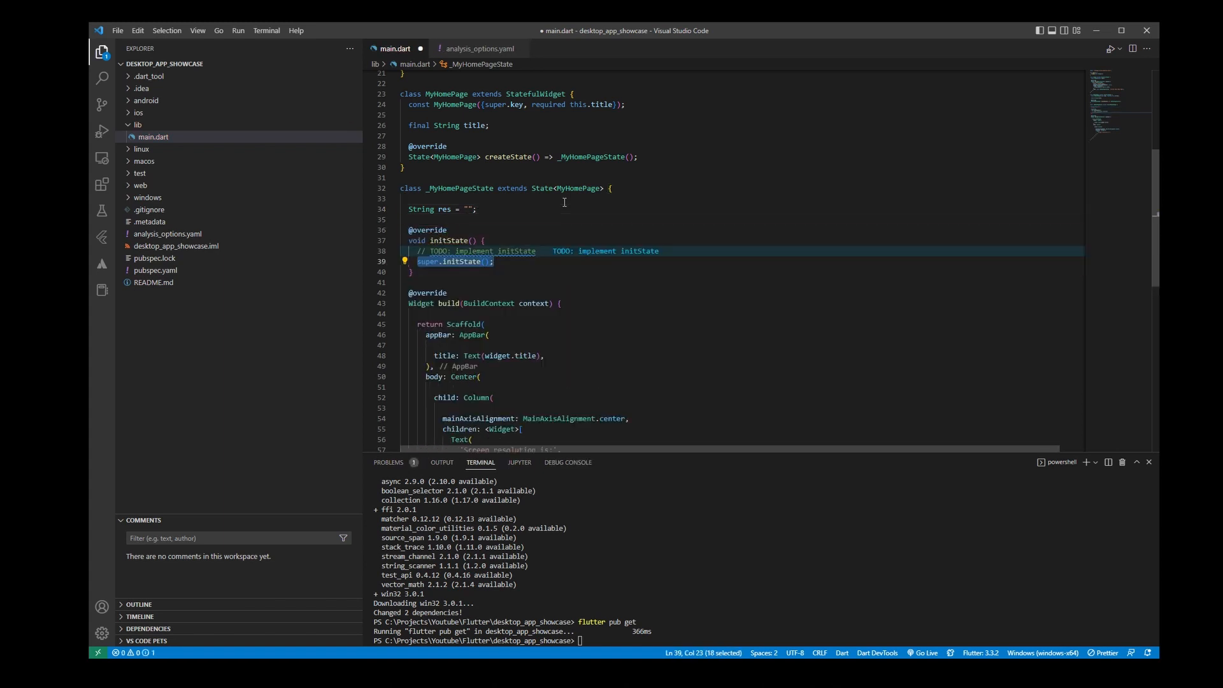
Step: Replace the initState TODO with SetProcessDpiAwareness(DPI_AWARENESS_CONTEXT_PER_MONITOR_AWARE_V2)
key("Delete")
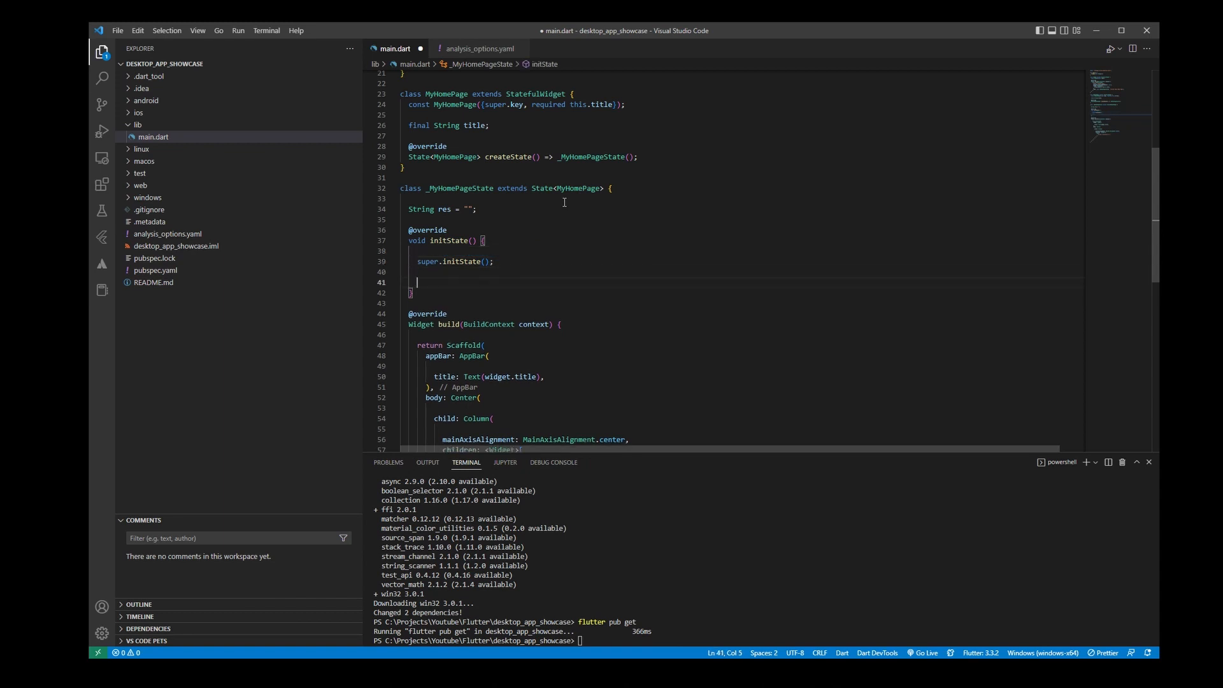
type("Set")
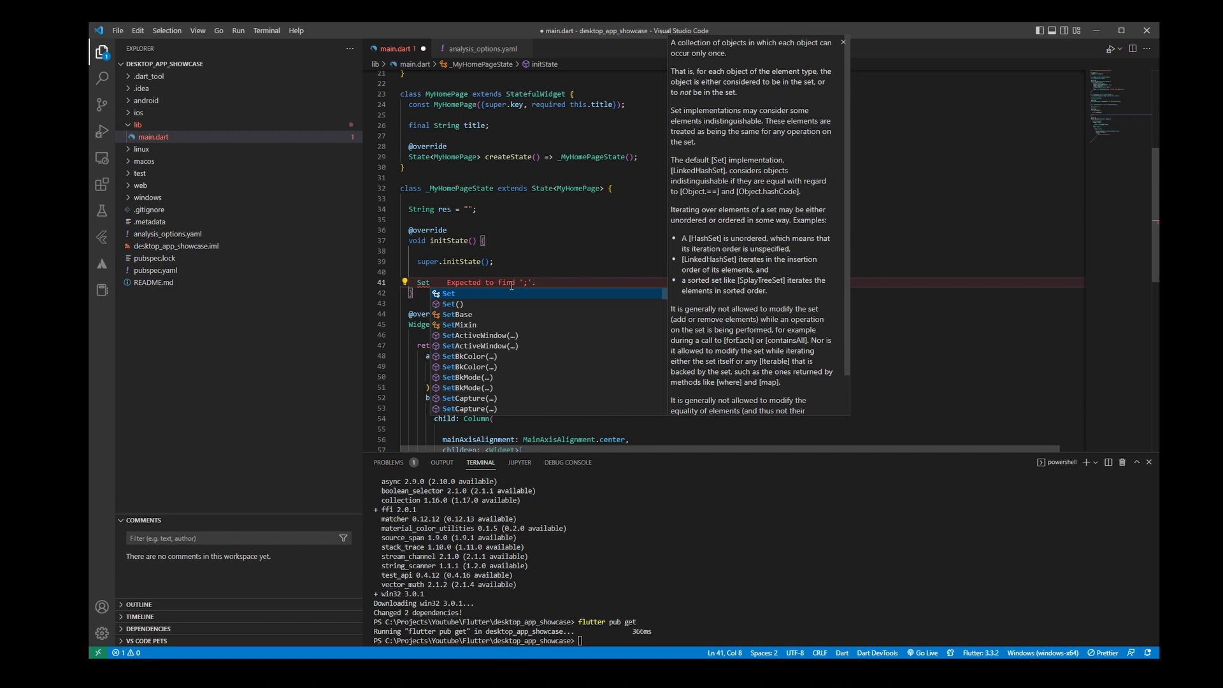
type("ProcessDpiAwareness(value")
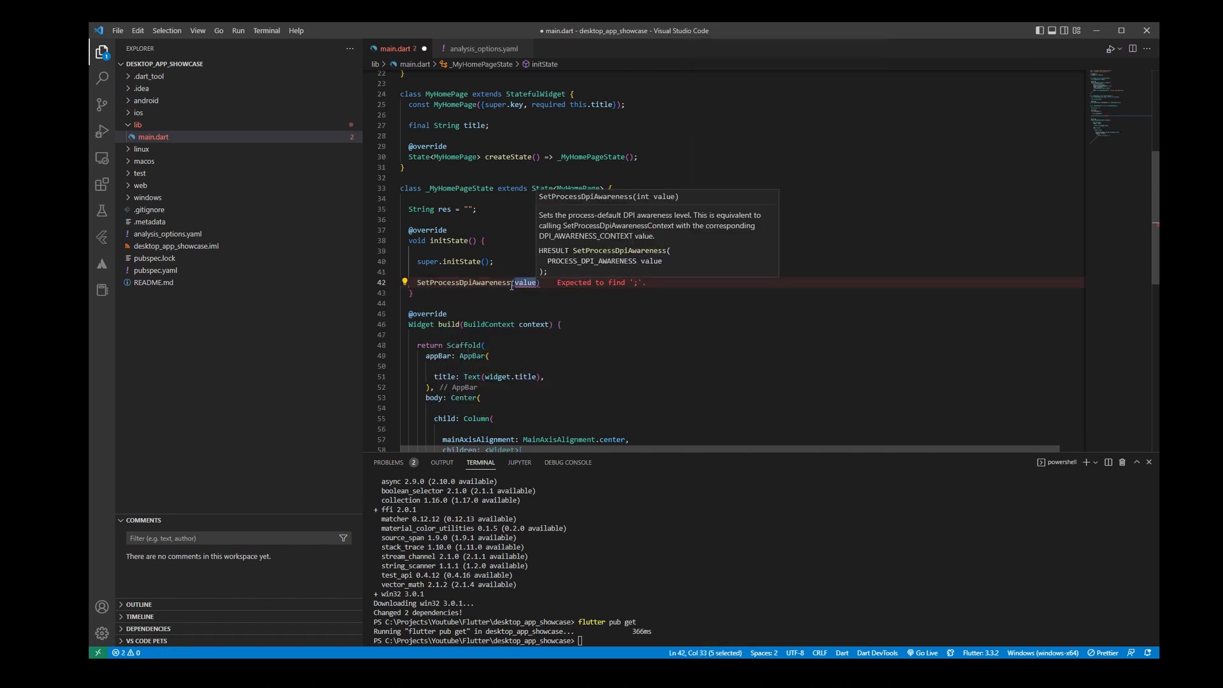
type("DPI")
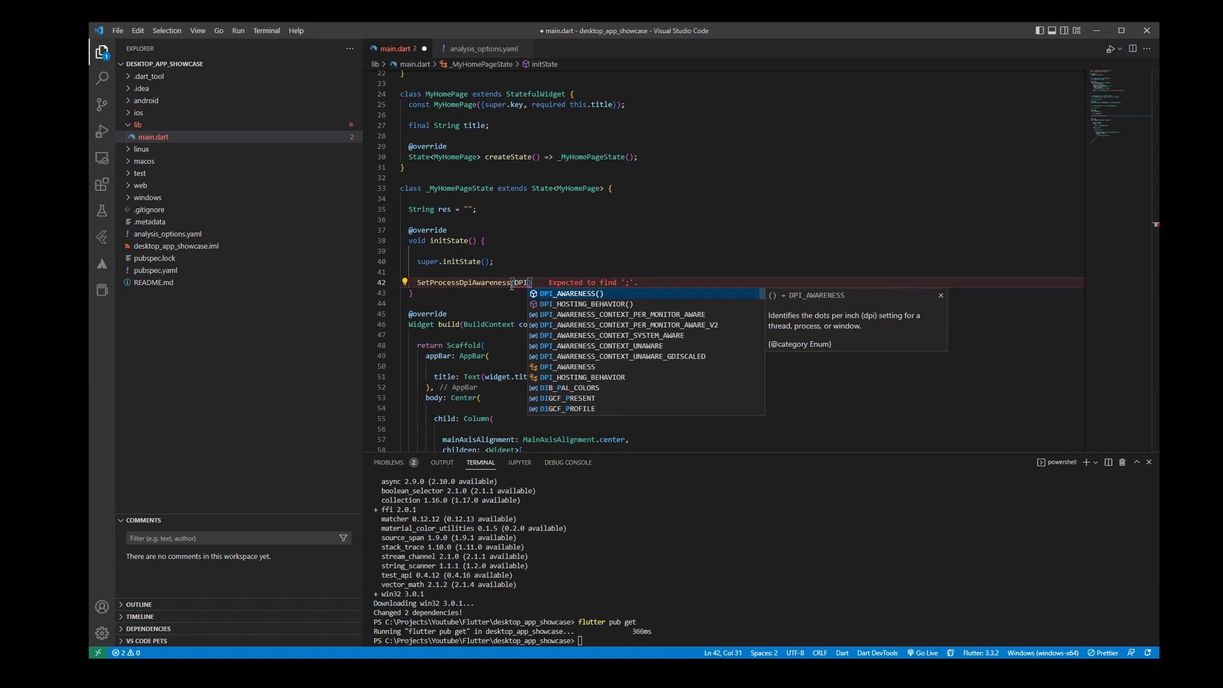
type("_A")
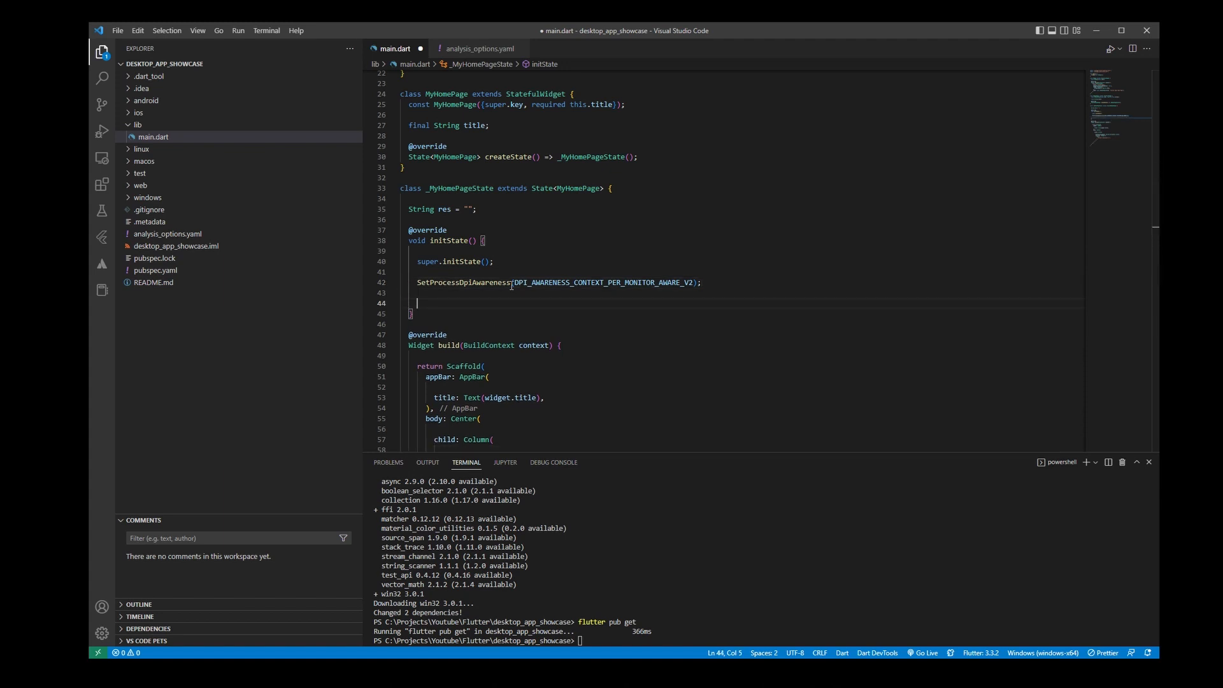
Step: Declare width and height from GetSystemMetrics with SM_CXVIRTUALSCREEN and SM_CYVIRTUALSCREEN
type("var")
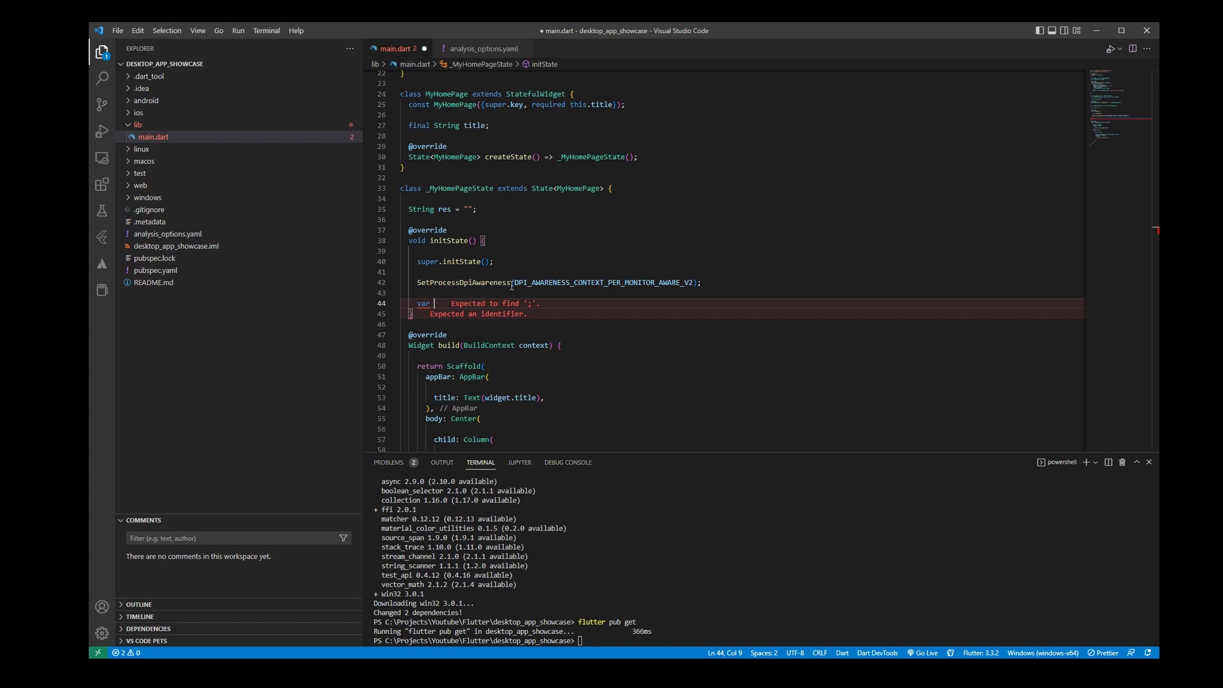
type("width")
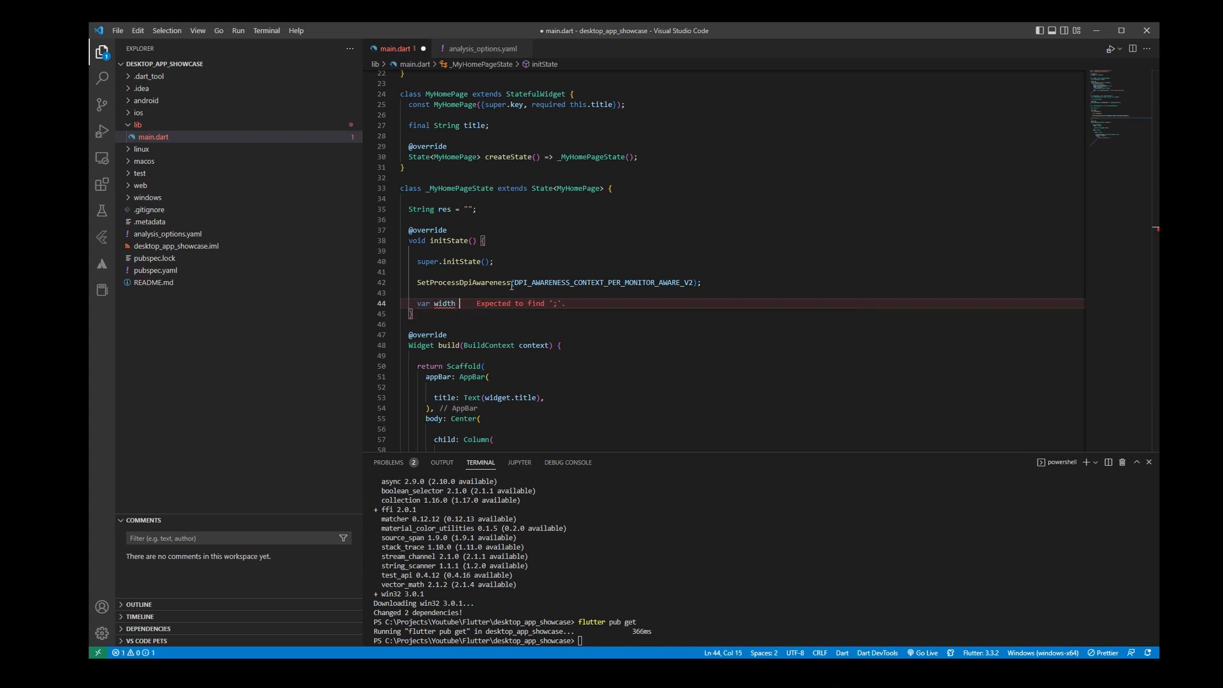
type("=")
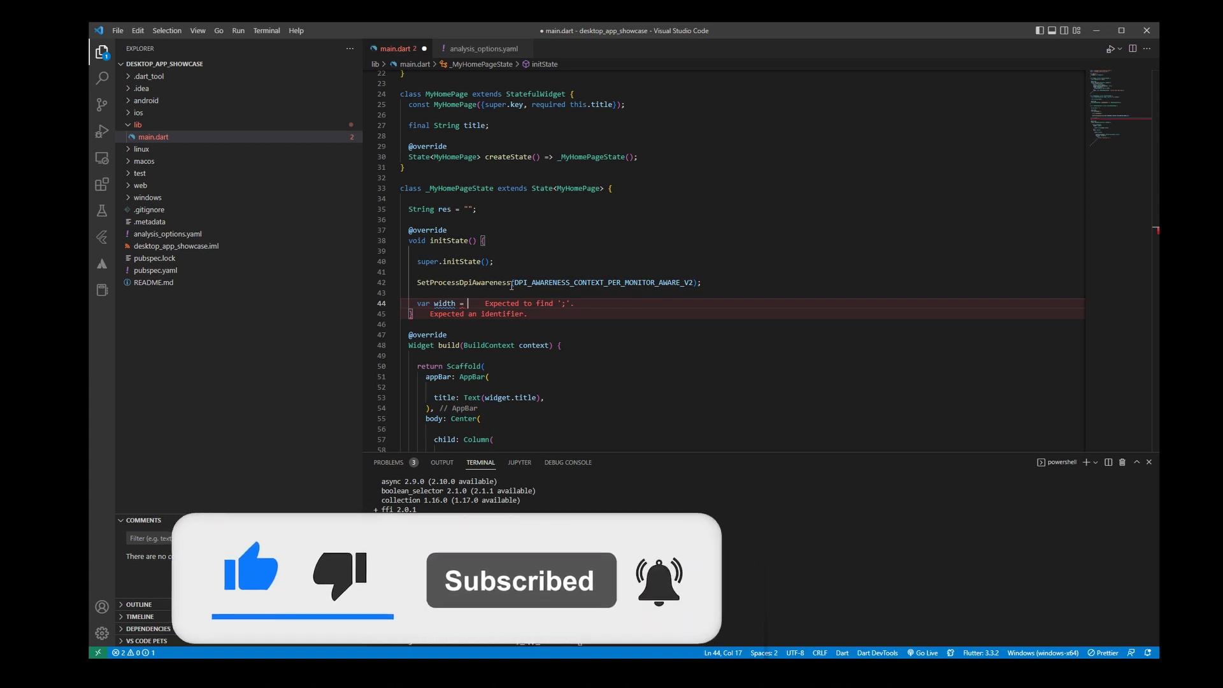
type("Ge")
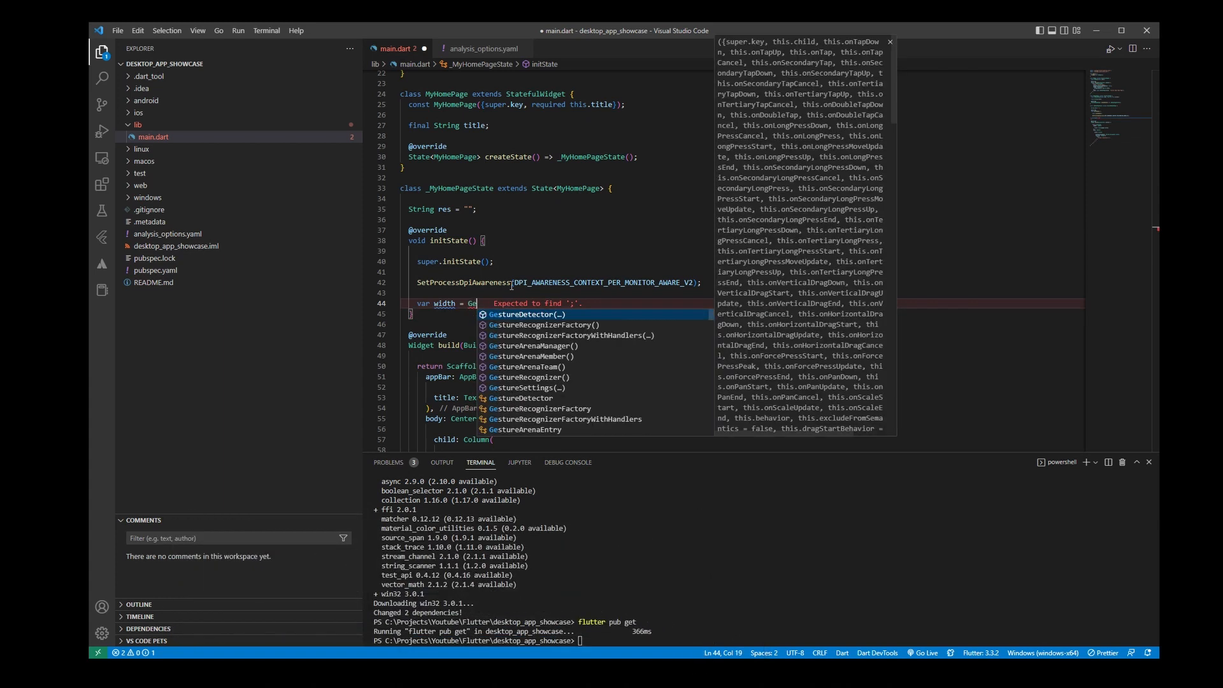
type("tSystemMetrics(nIndex")
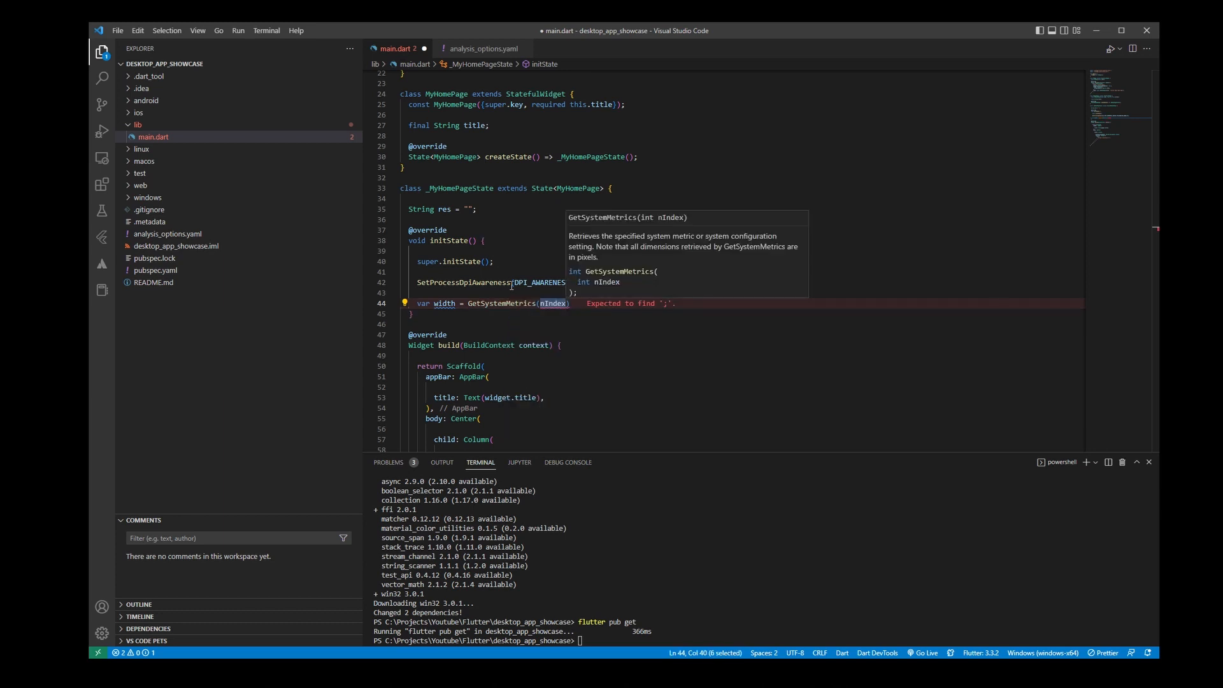
type("SM_")
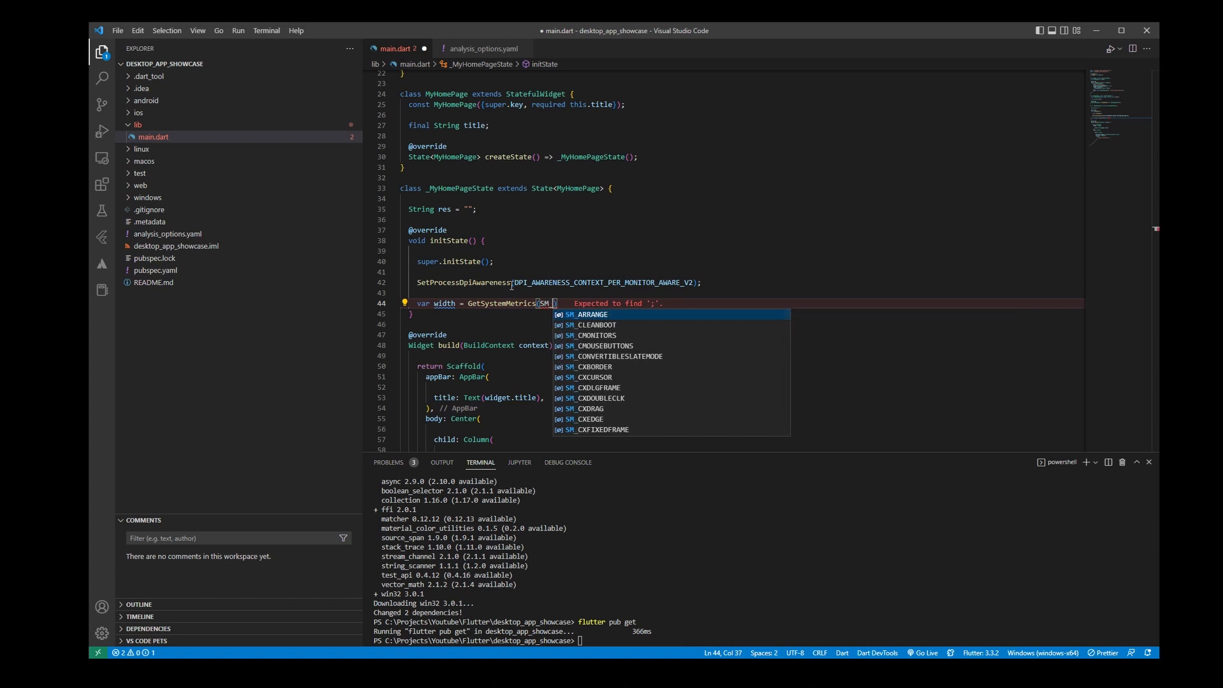
type("CXFU")
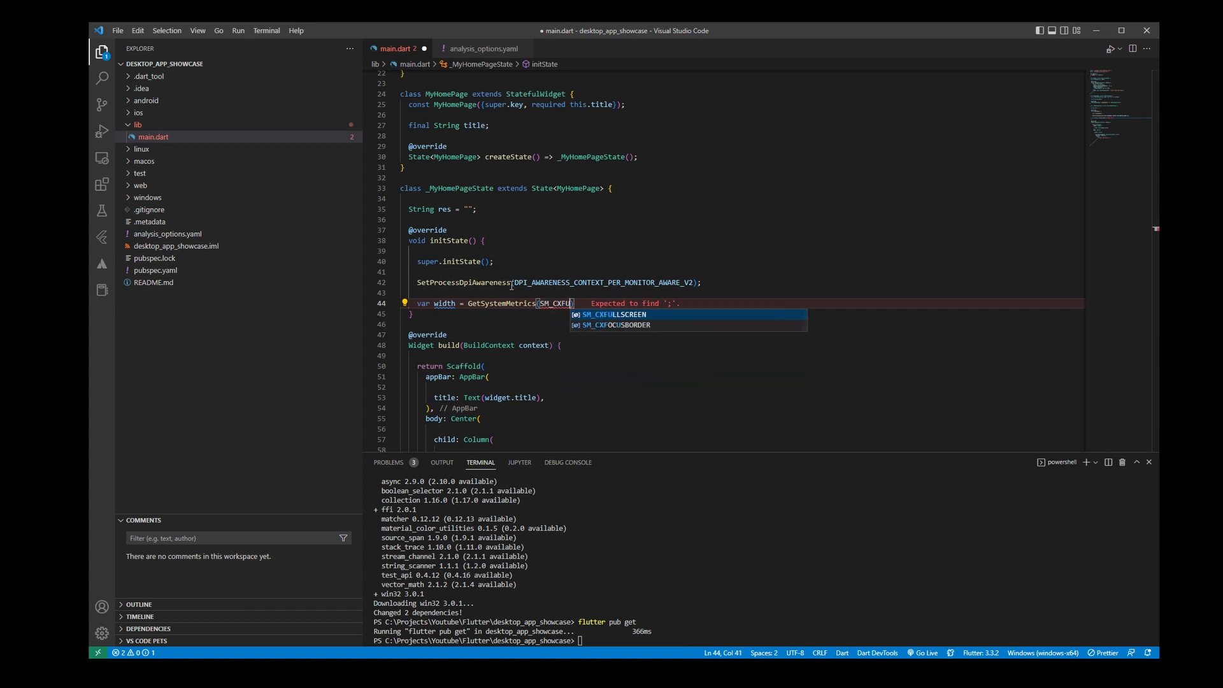
key("Tab")
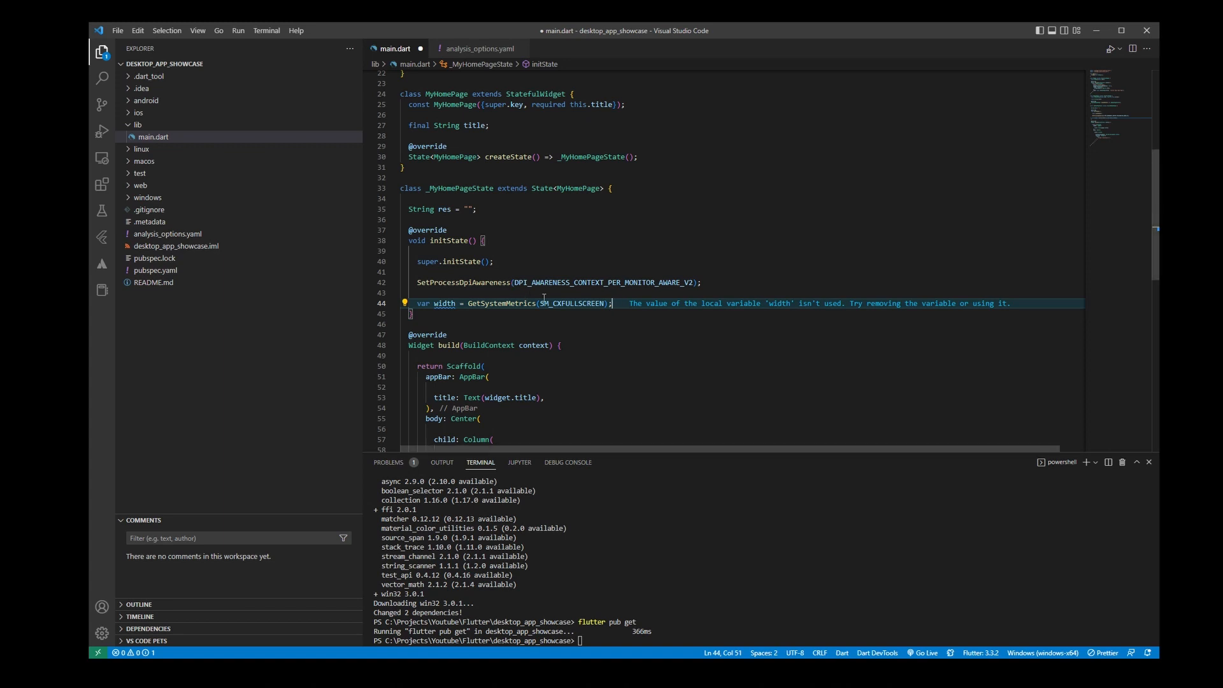
double_click(574, 303)
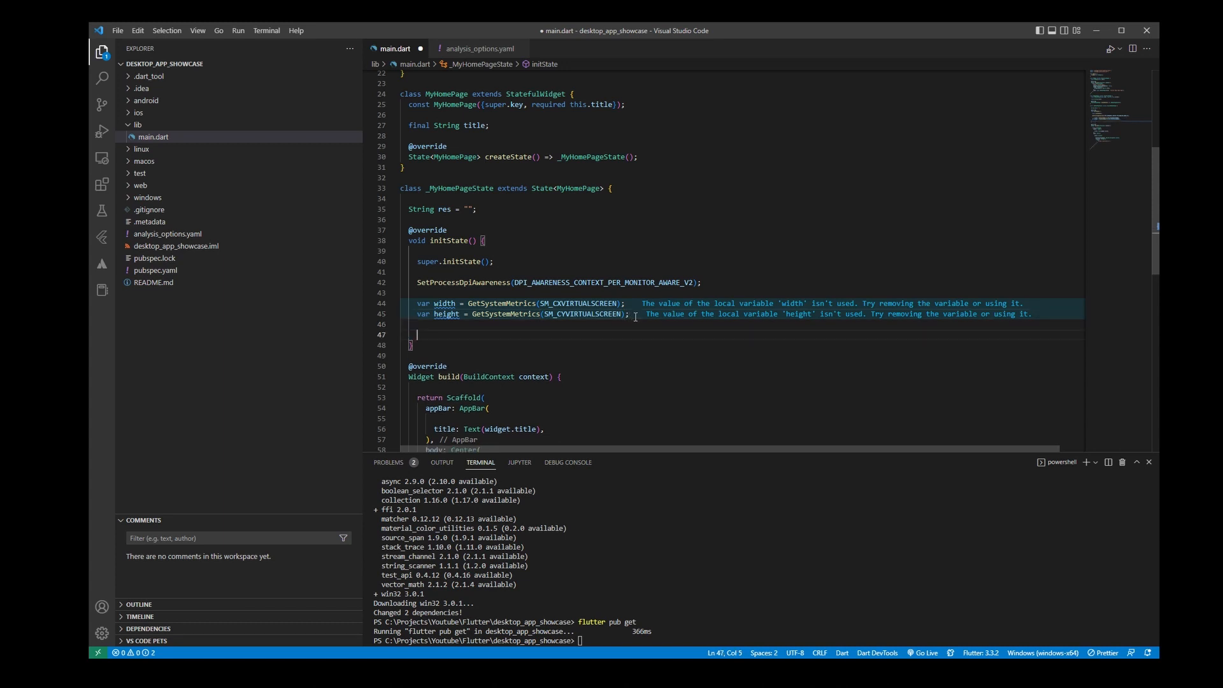
Step: Assign res = "($width x $height)" below the width and height variables and save
type("res =")
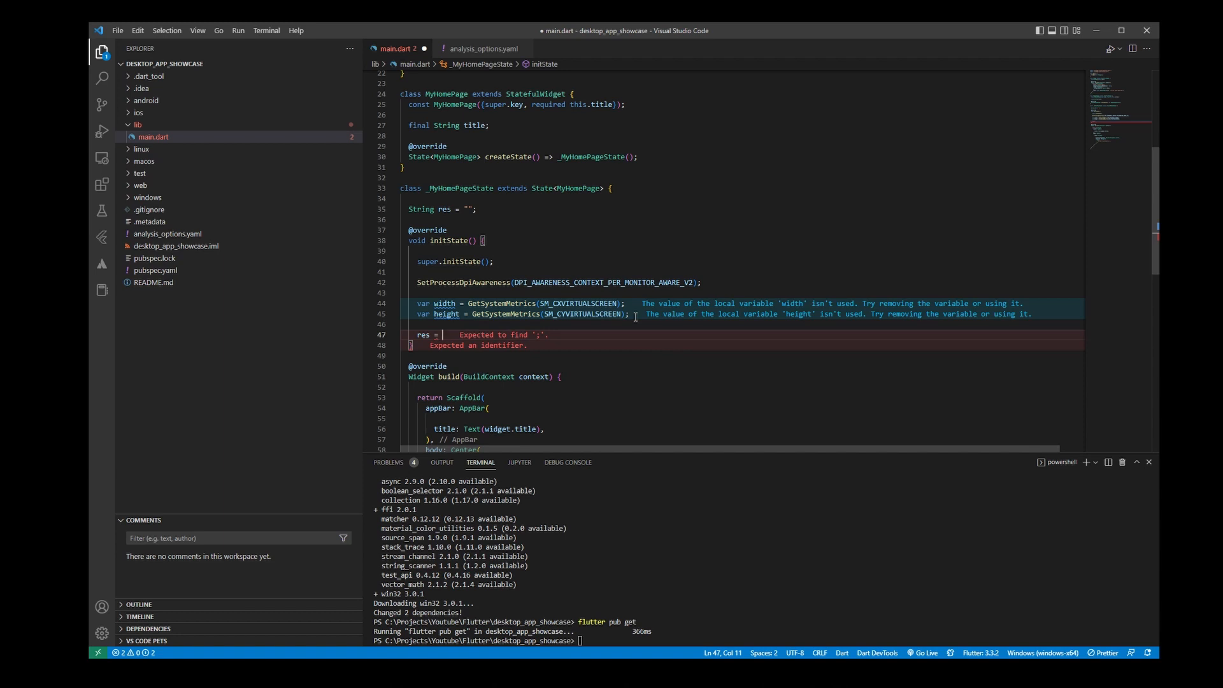
type("{}\"")
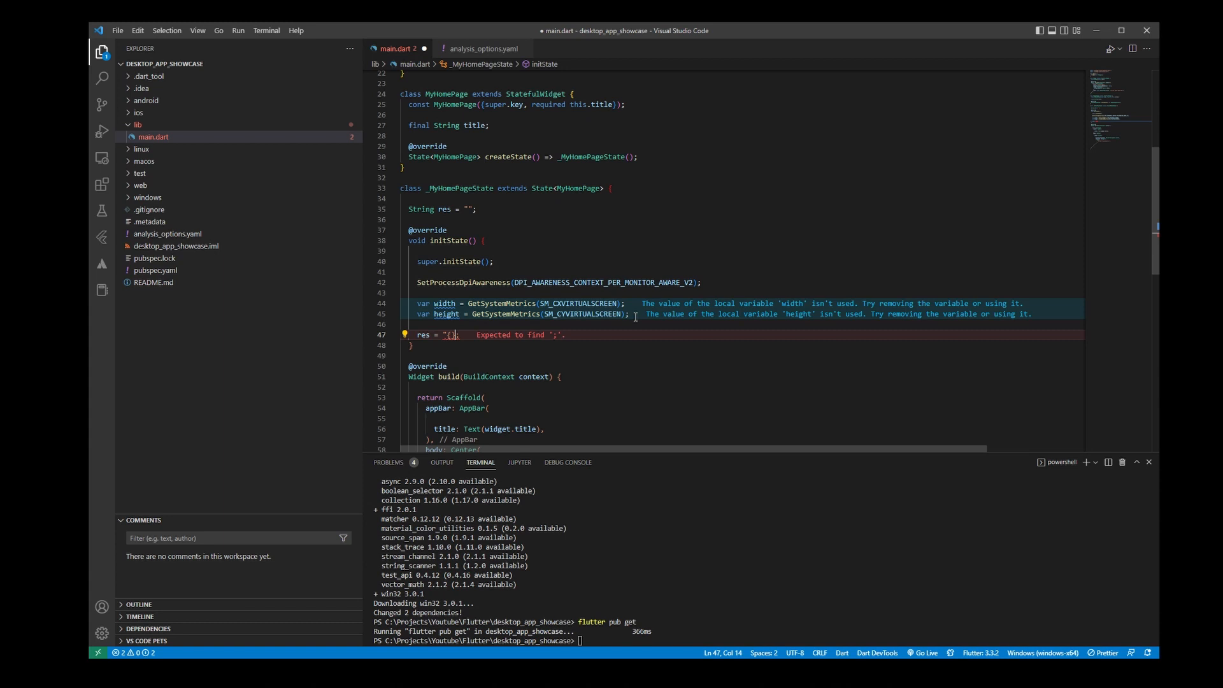
type(";")
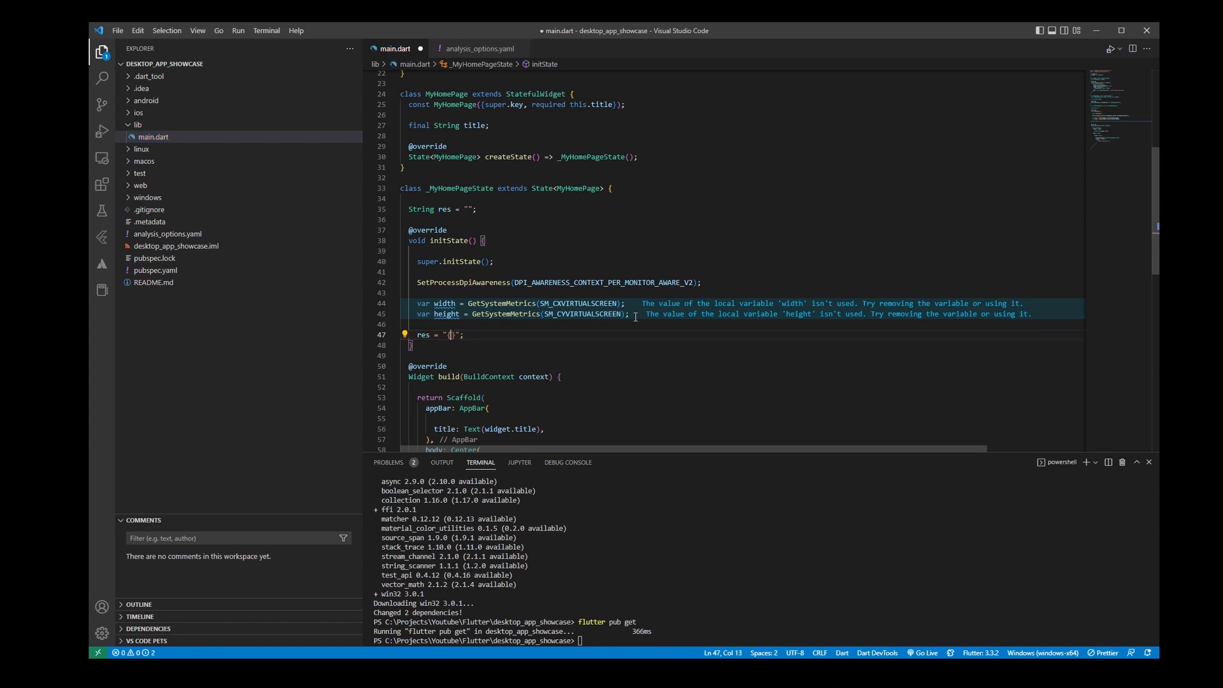
type("wi")
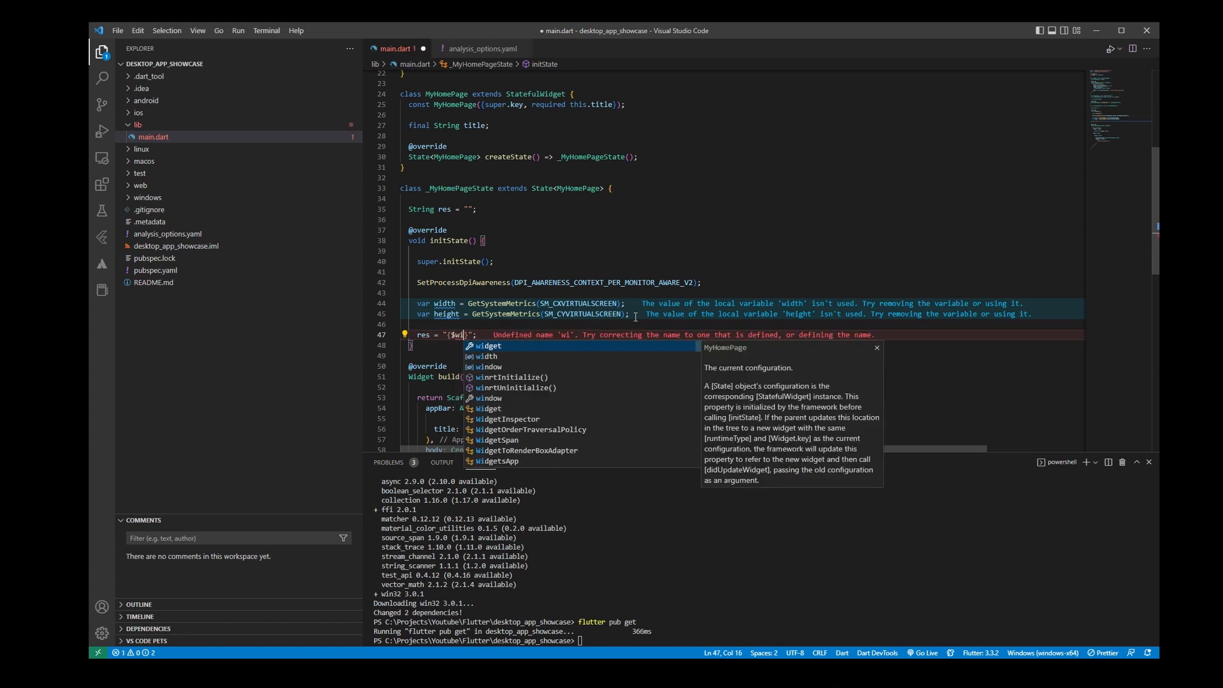
key("Tab")
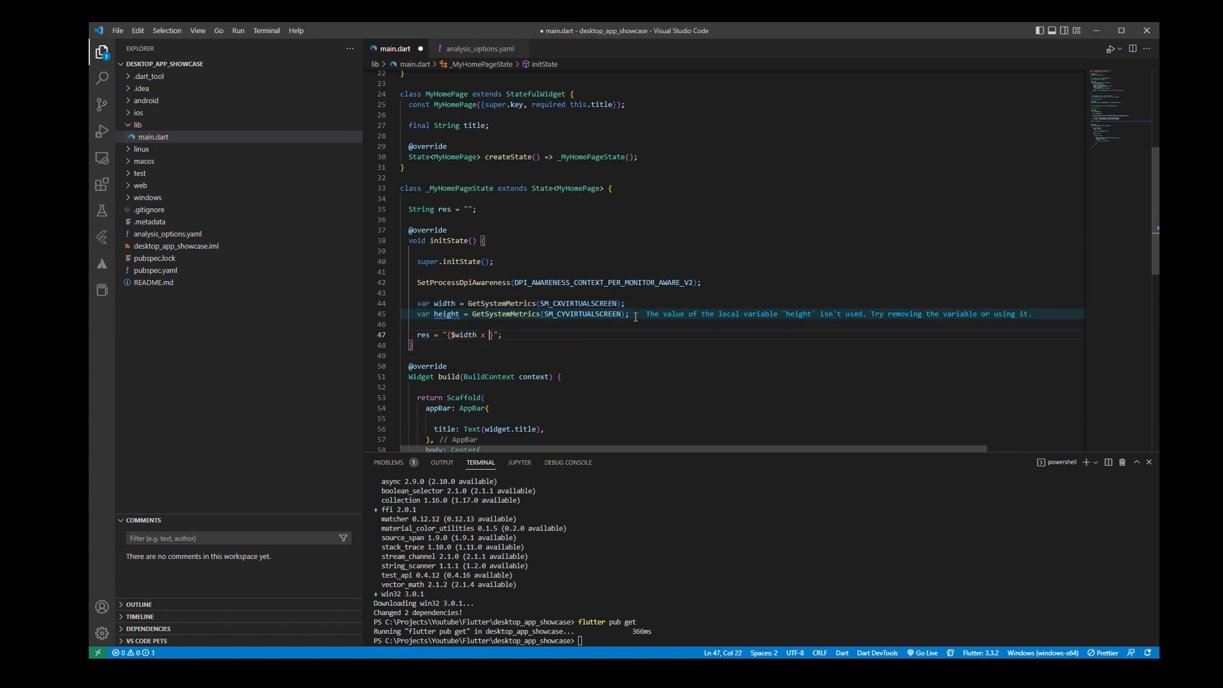
type("$height")
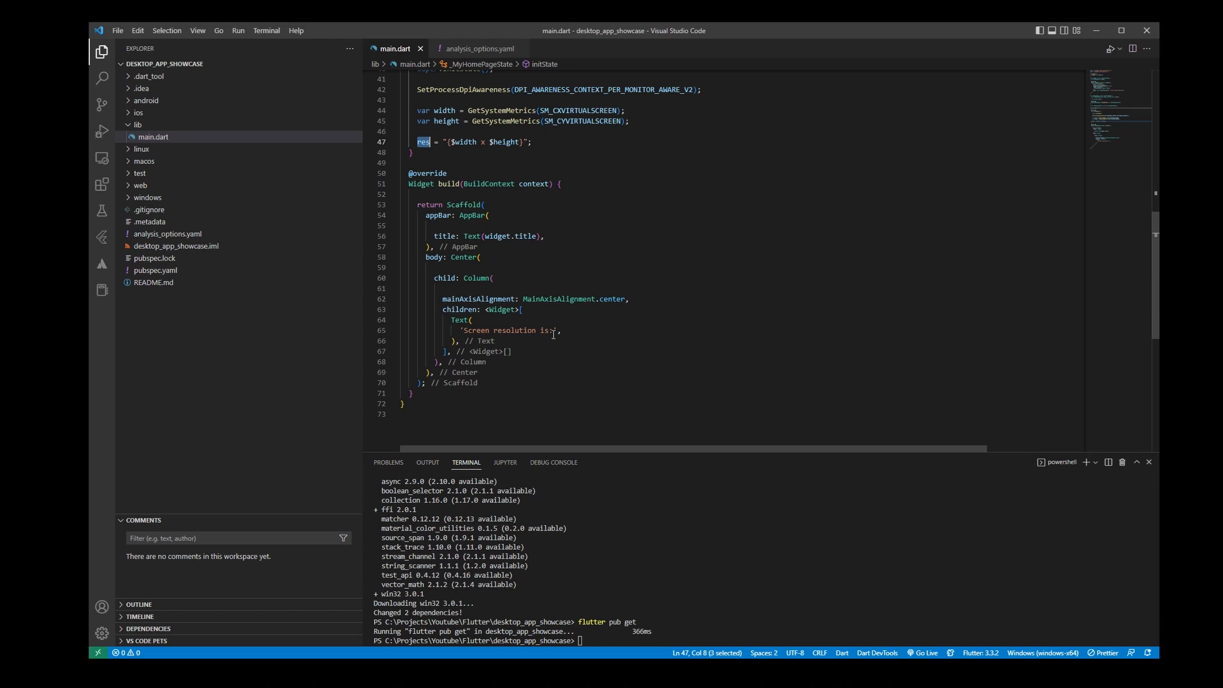
Step: Append + res to the 'Screen resolution is: ' Text string and show the Run and Debug view
type("+")
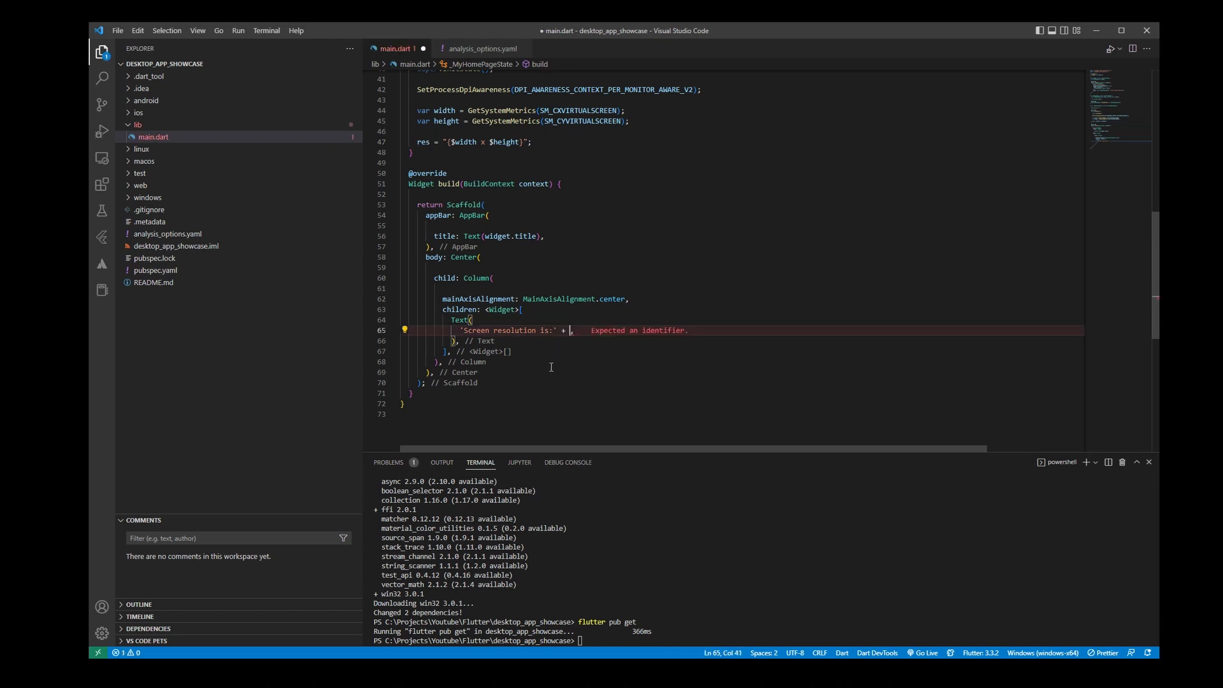
type("res")
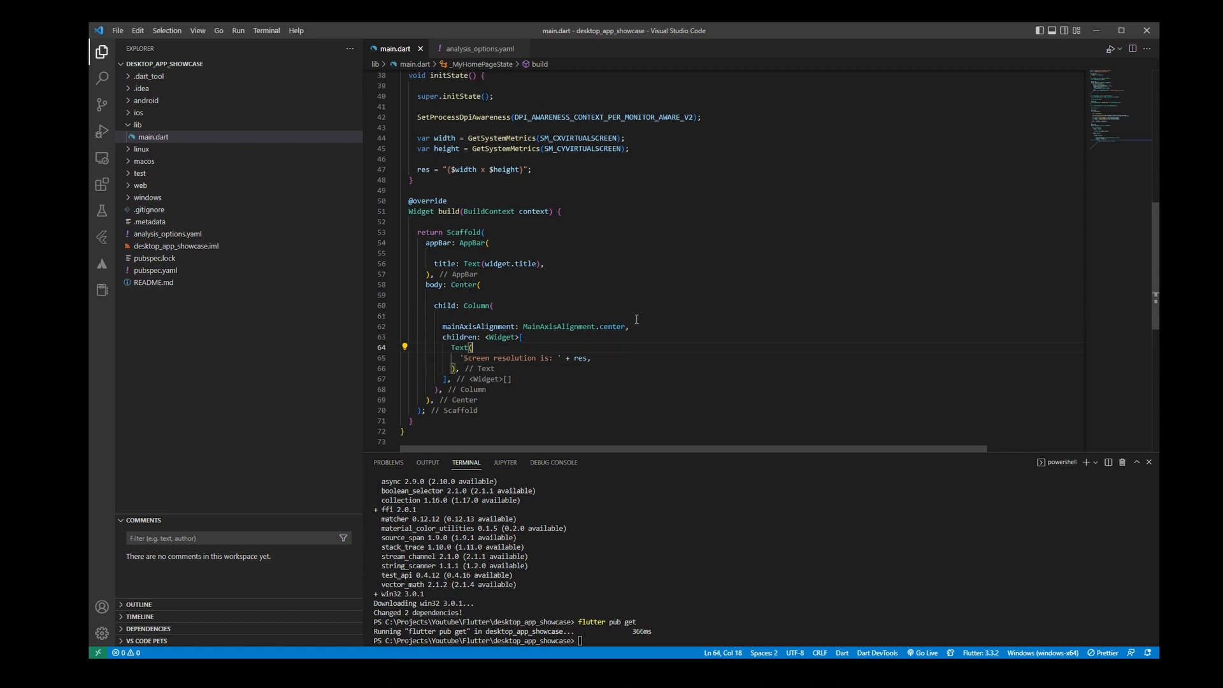
left_click(101, 132)
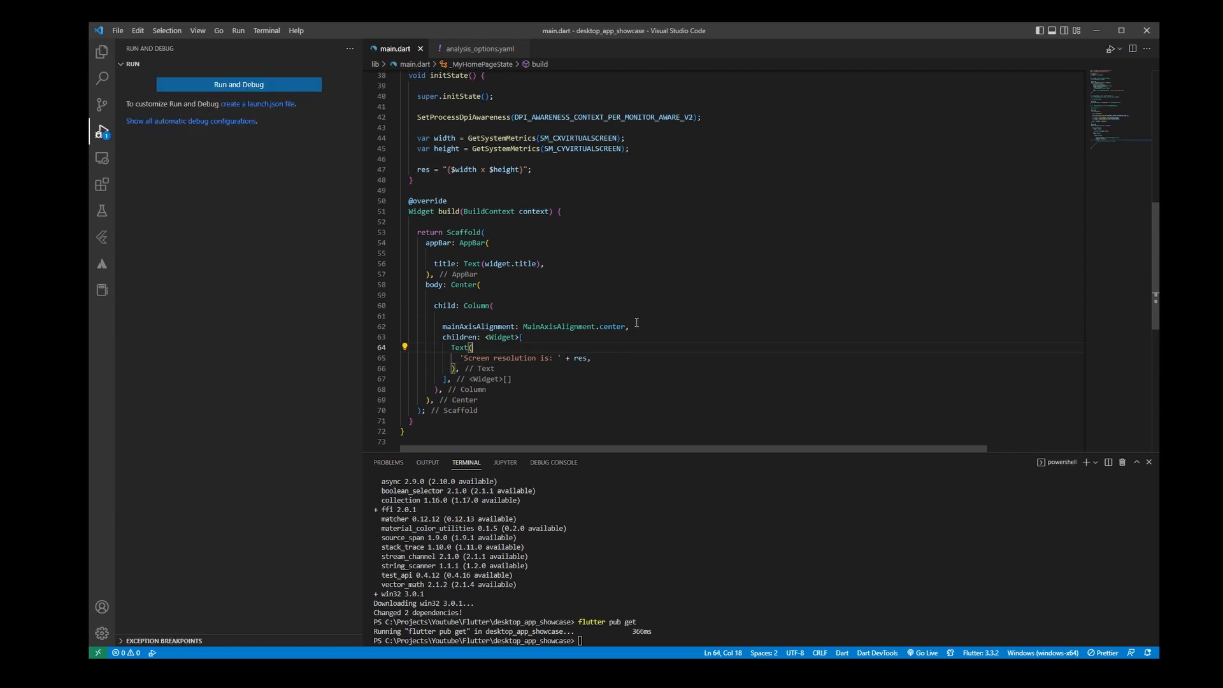
Step: Launch the Flutter app on Windows, showing 'Screen resolution is: (3440 x 1440)'
left_click(238, 84)
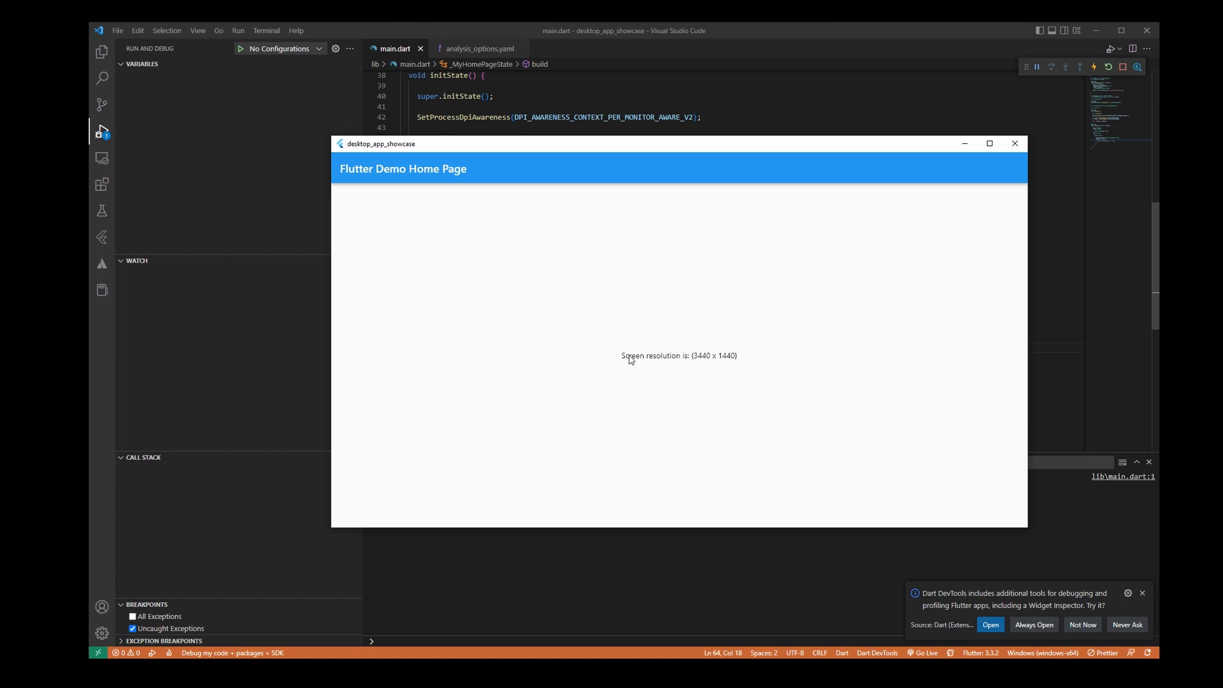
mouse_move(718, 365)
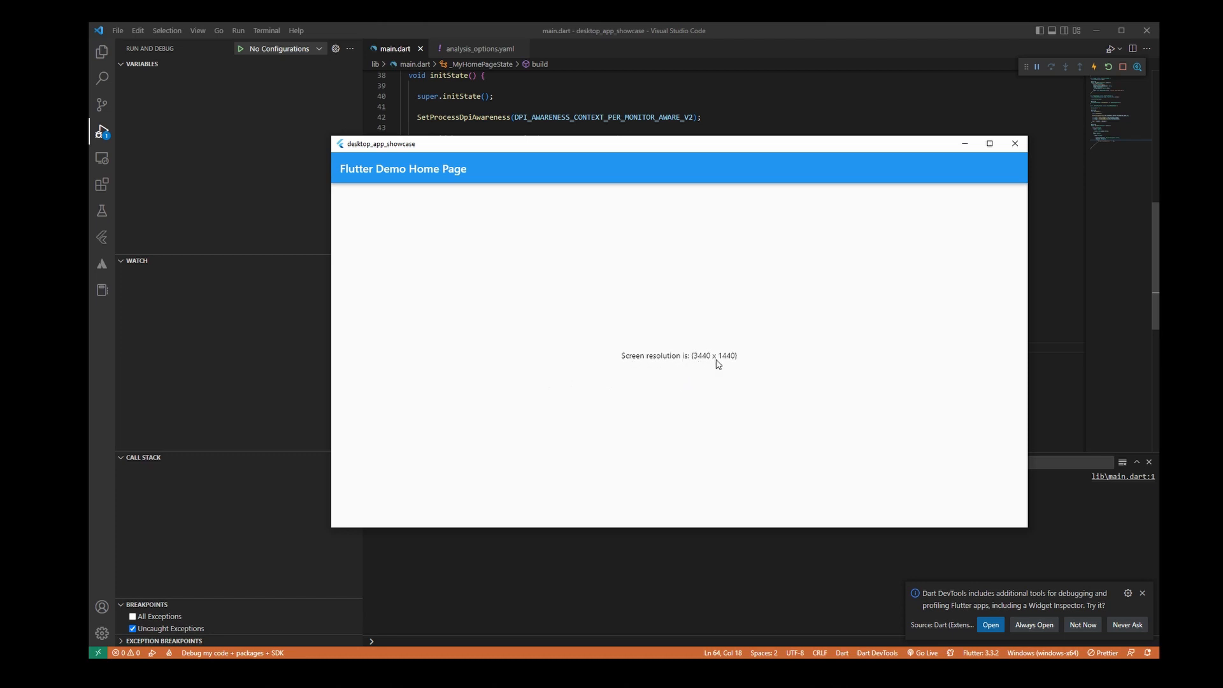
mouse_move(727, 364)
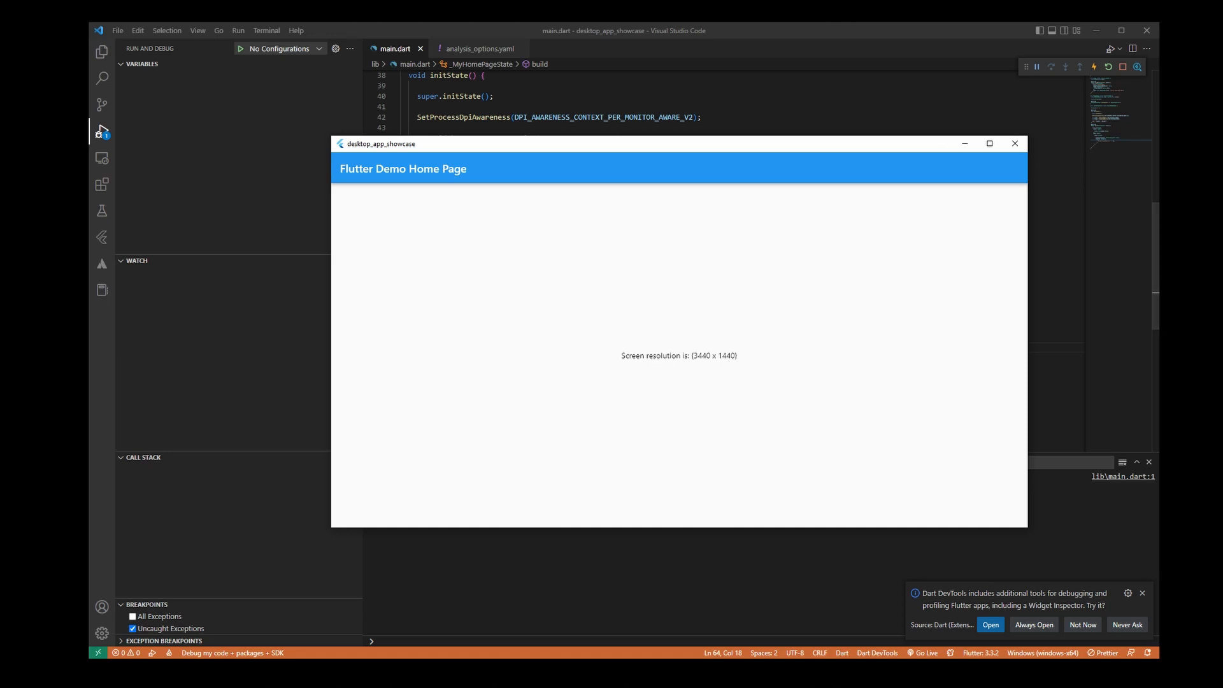
mouse_move(793, 273)
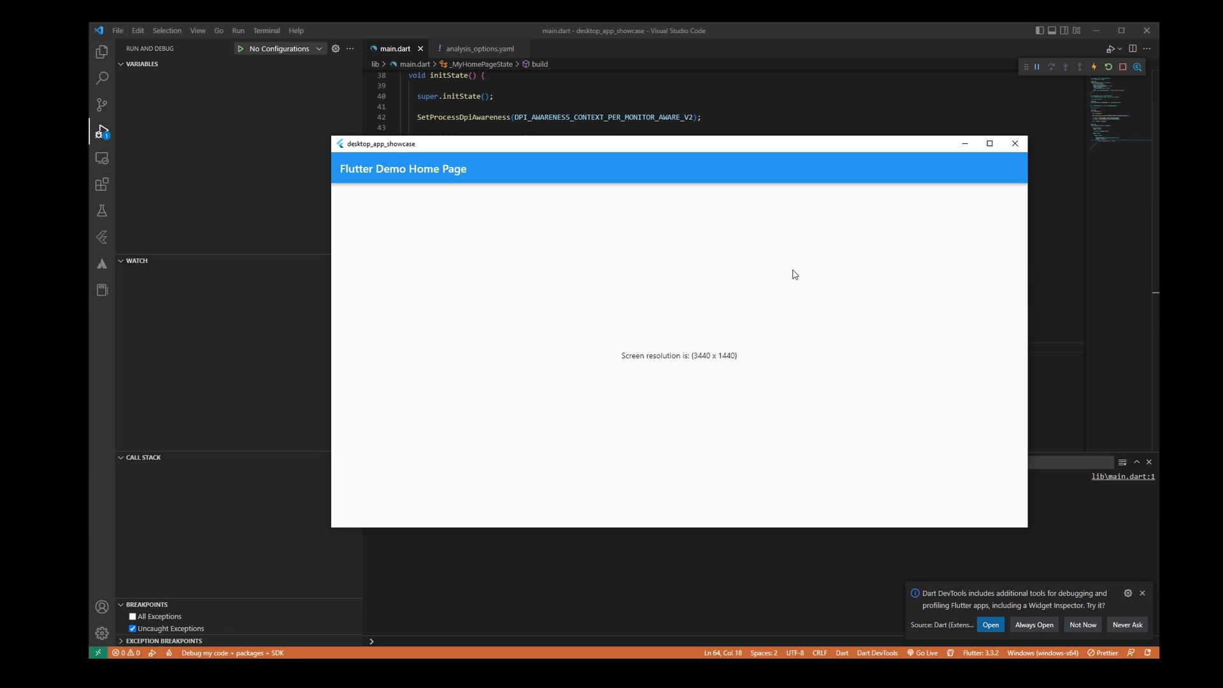